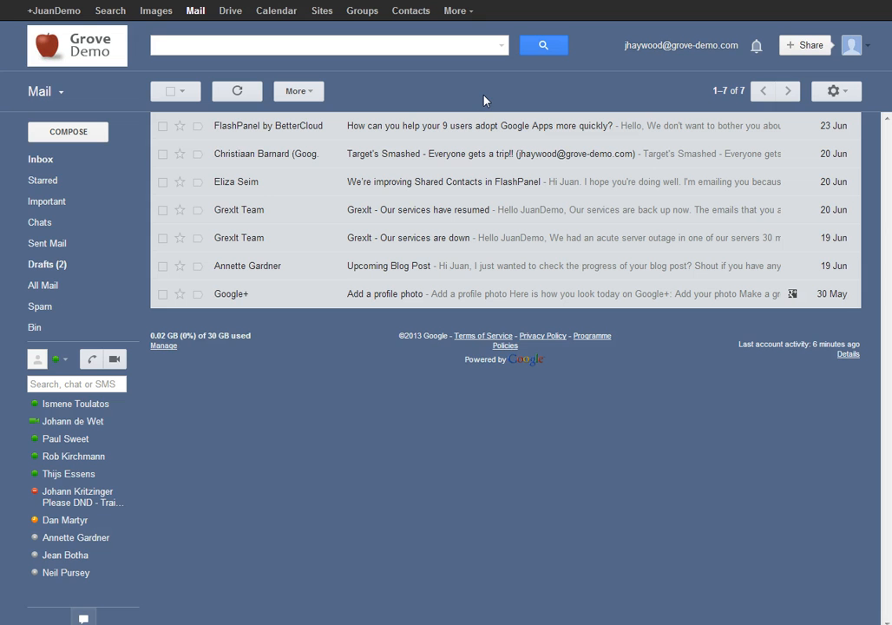
{"action": "mouse_move", "coordinate": [311, 286]}
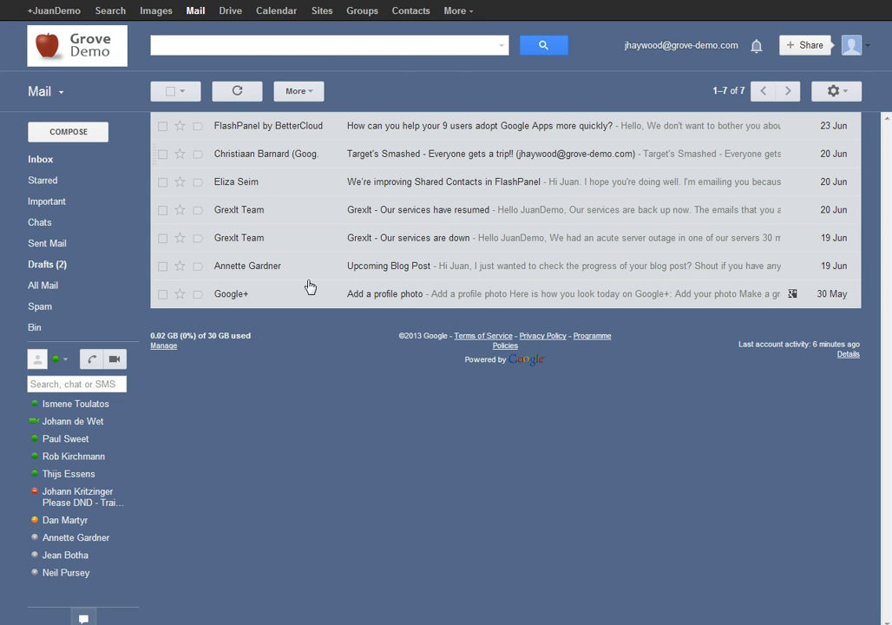
{"action": "mouse_move", "coordinate": [573, 102]}
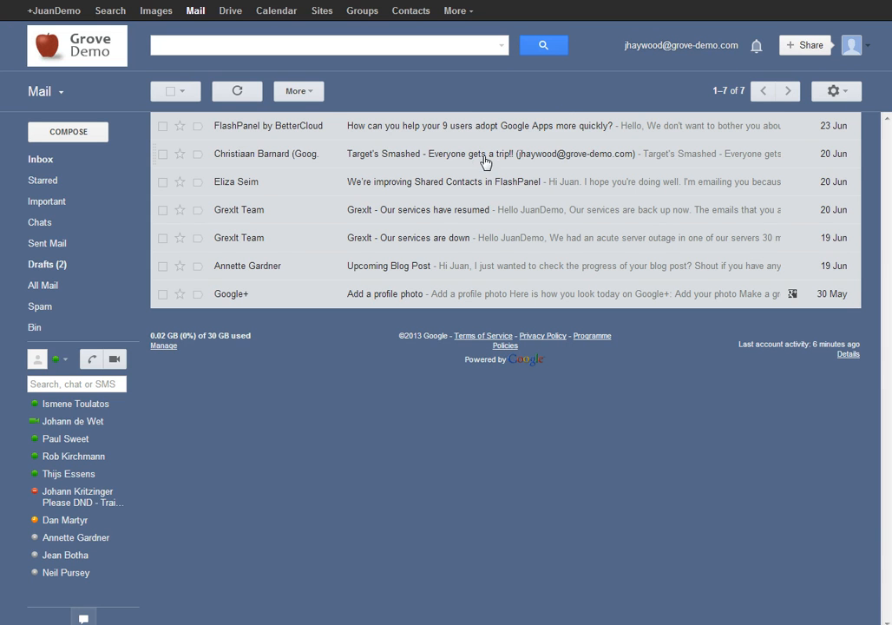
Step: Enter 'To do [Urgent]' as a new label name for the opened Target's Smashed email
{"action": "left_click", "coordinate": [490, 154]}
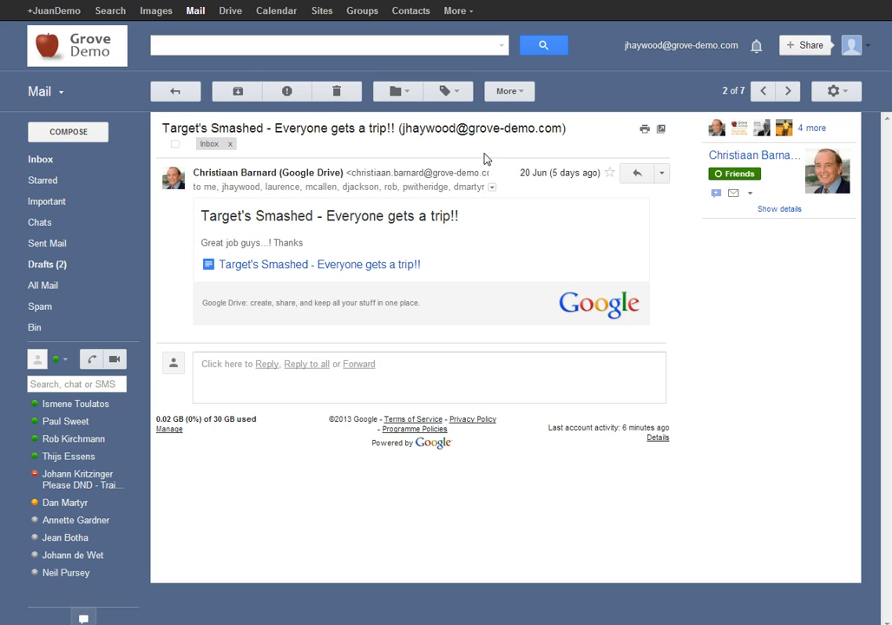
{"action": "mouse_move", "coordinate": [410, 77]}
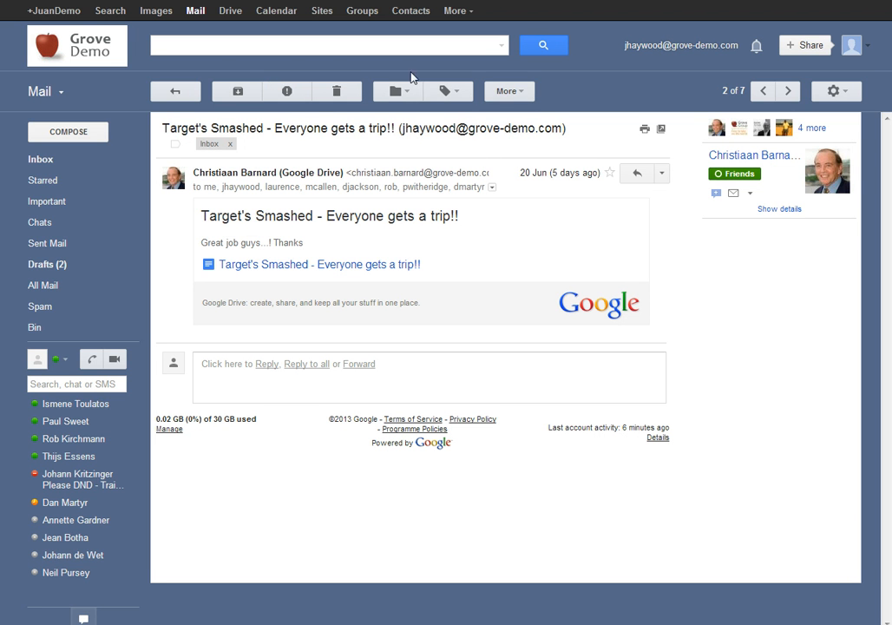
{"action": "mouse_move", "coordinate": [393, 90]}
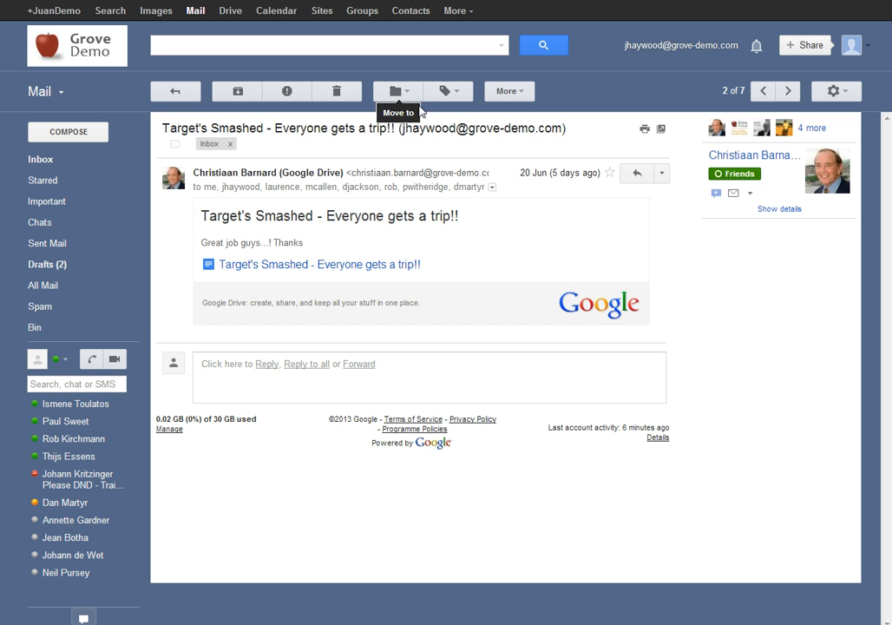
{"action": "mouse_move", "coordinate": [443, 92]}
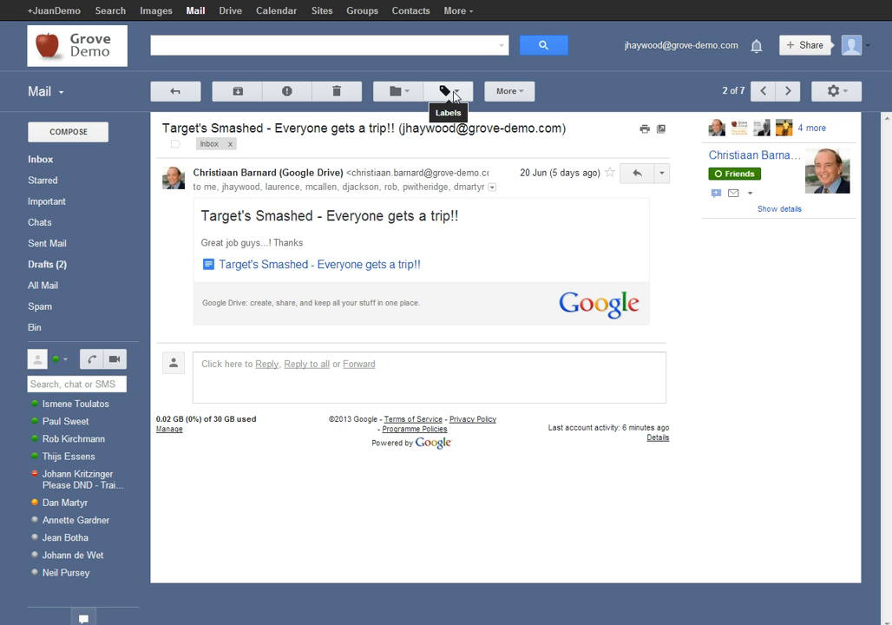
{"action": "left_click", "coordinate": [448, 90]}
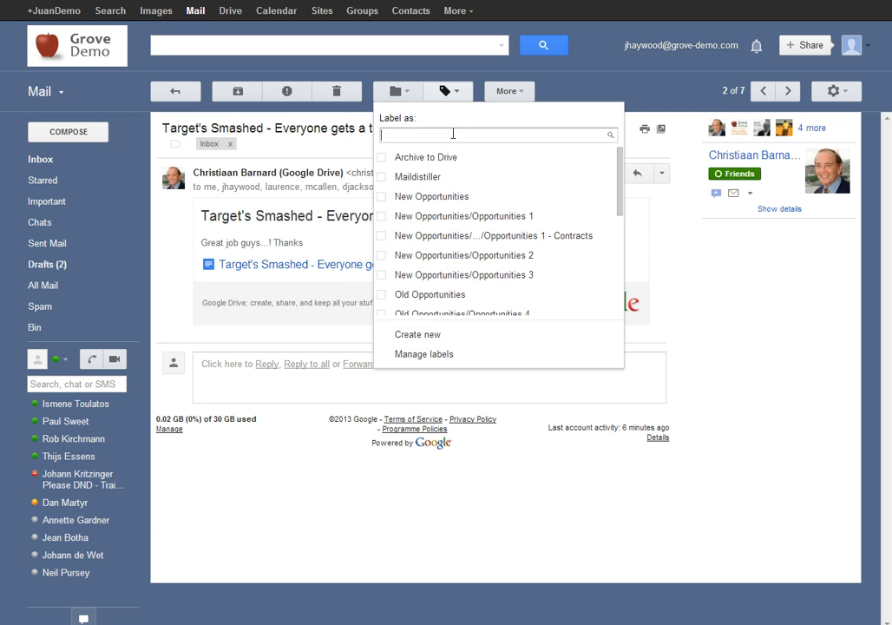
{"action": "type", "text": "To do"}
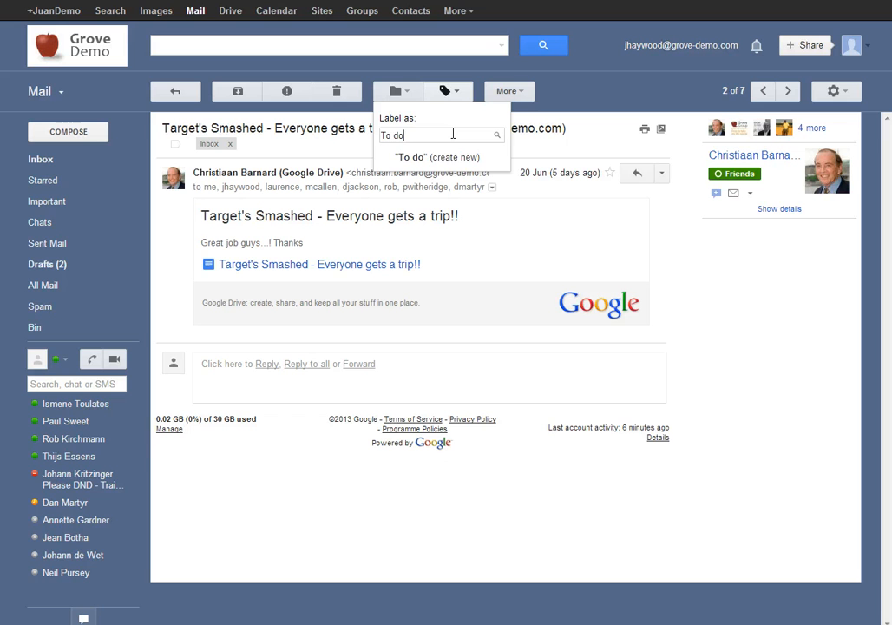
{"action": "type", "text": "["}
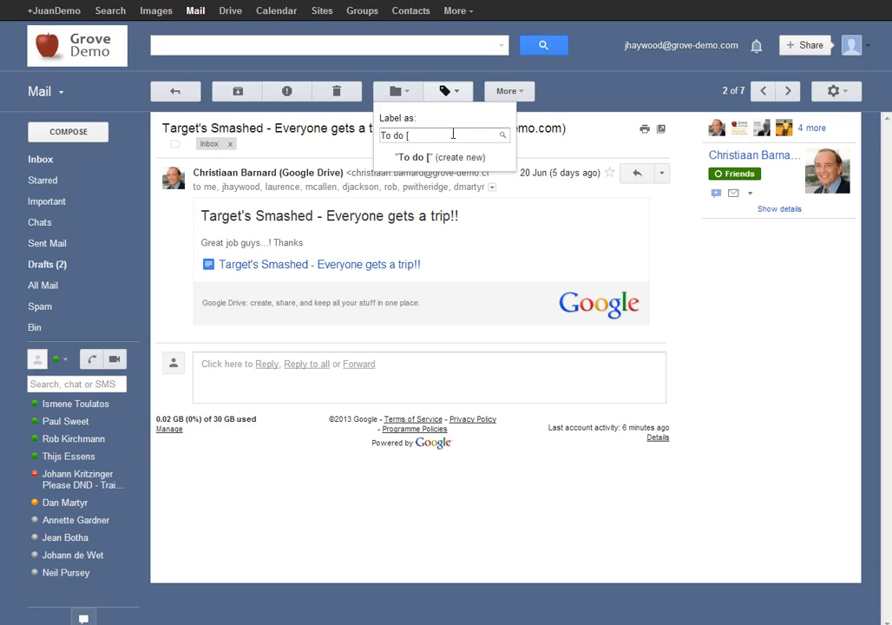
{"action": "type", "text": "Urgent]"}
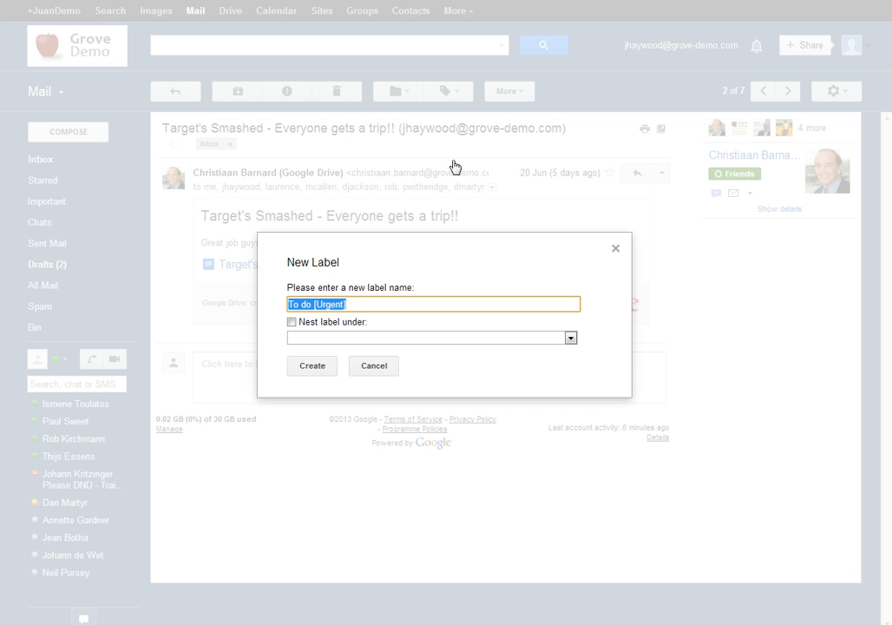
{"action": "mouse_move", "coordinate": [328, 357]}
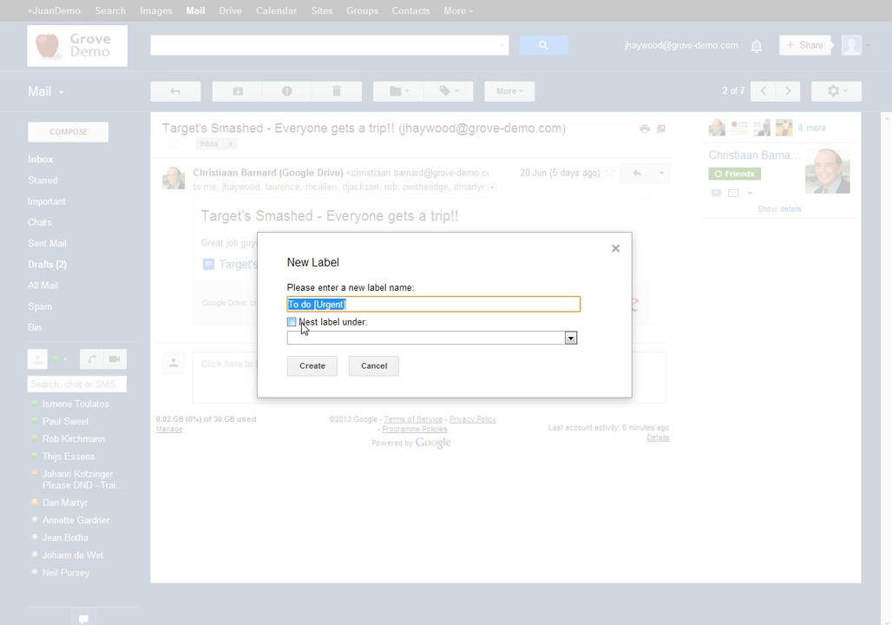
Step: Create the 'To do [Urgent]' label without nesting, applying it to the email
{"action": "left_click", "coordinate": [311, 366]}
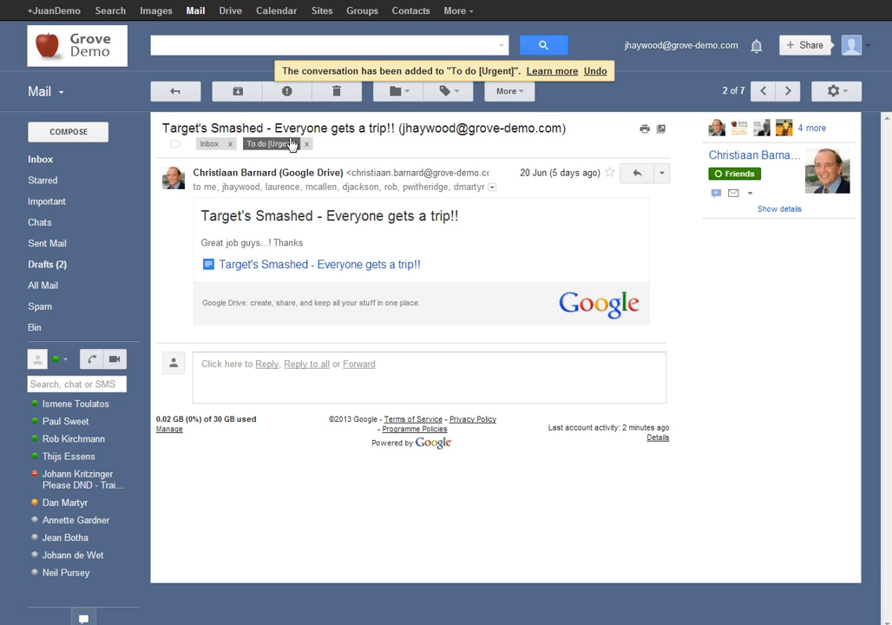
Step: Add the New Opportunities and Project Z labels to the same email
{"action": "left_click", "coordinate": [443, 91]}
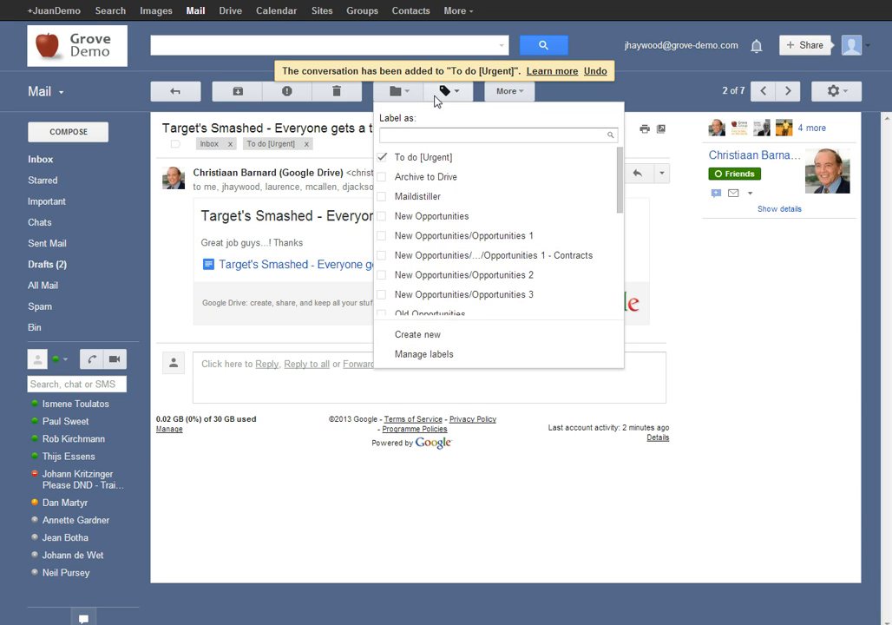
{"action": "left_click", "coordinate": [431, 215]}
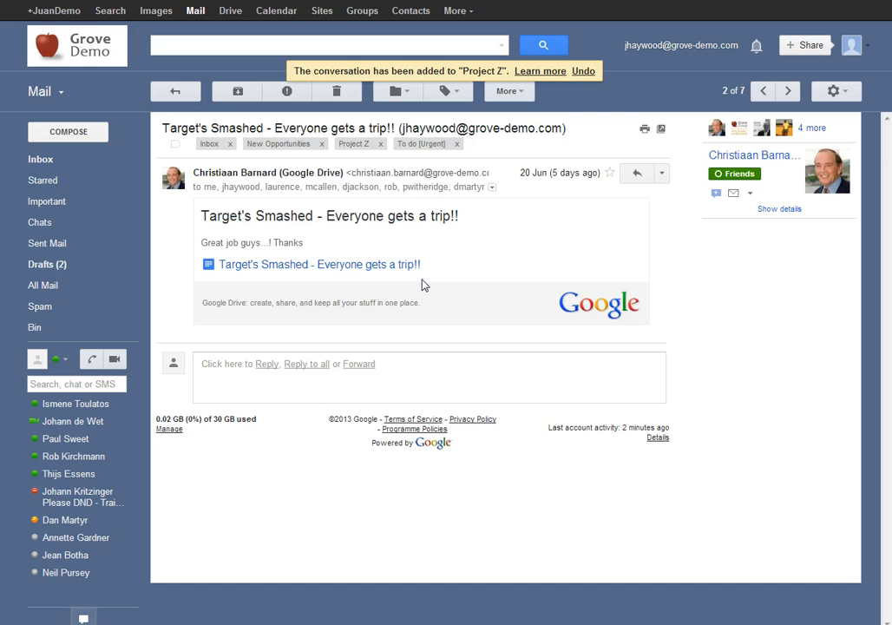
{"action": "mouse_move", "coordinate": [198, 167]}
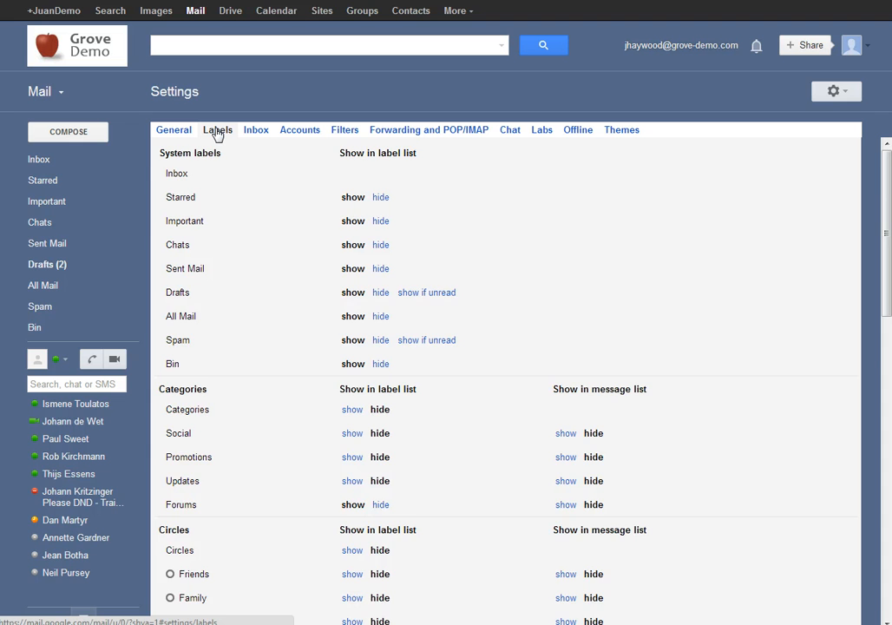
Step: Scroll down to the user-created labels in the label list
{"action": "scroll", "scroll_direction": "down", "scroll_amount": 3}
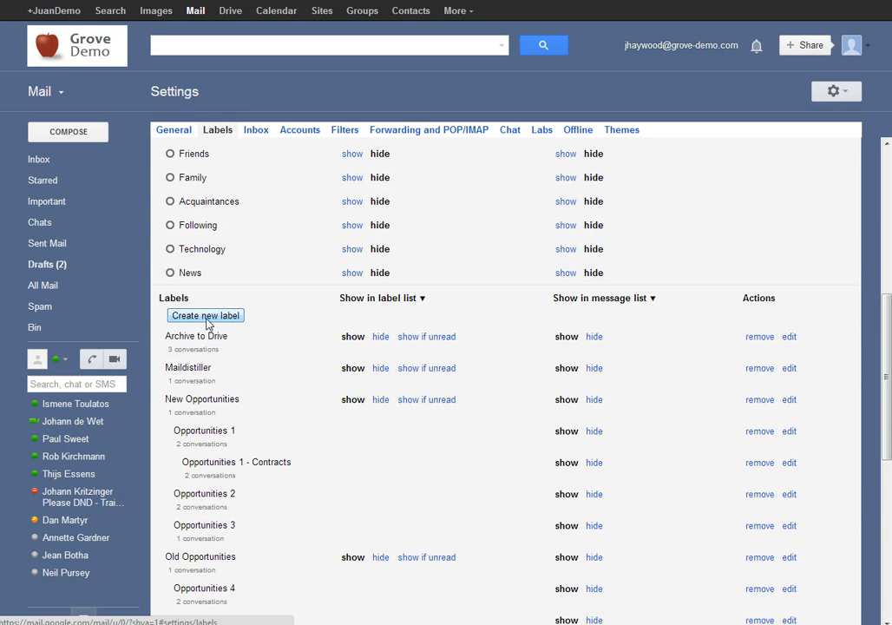
{"action": "left_click", "coordinate": [205, 315]}
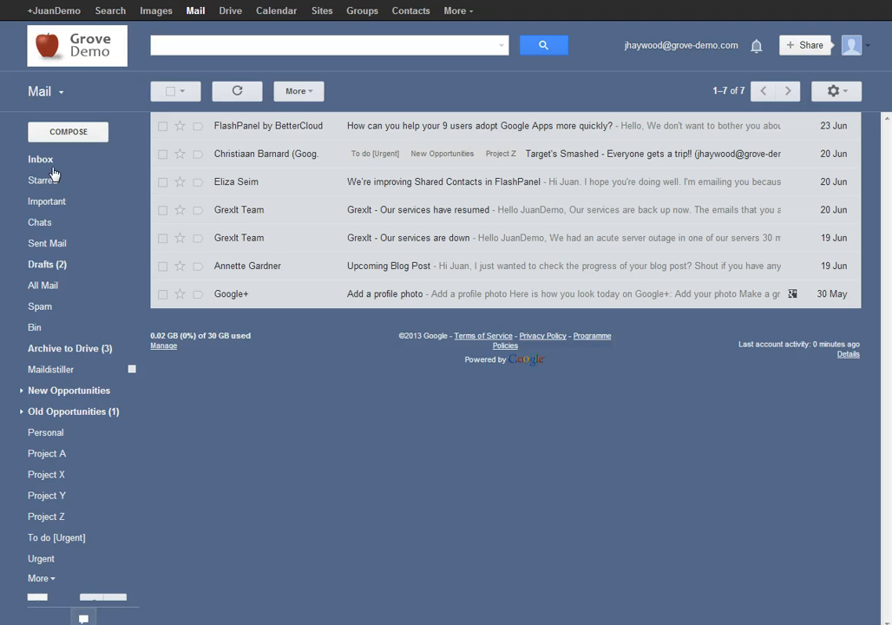
{"action": "mouse_move", "coordinate": [142, 258]}
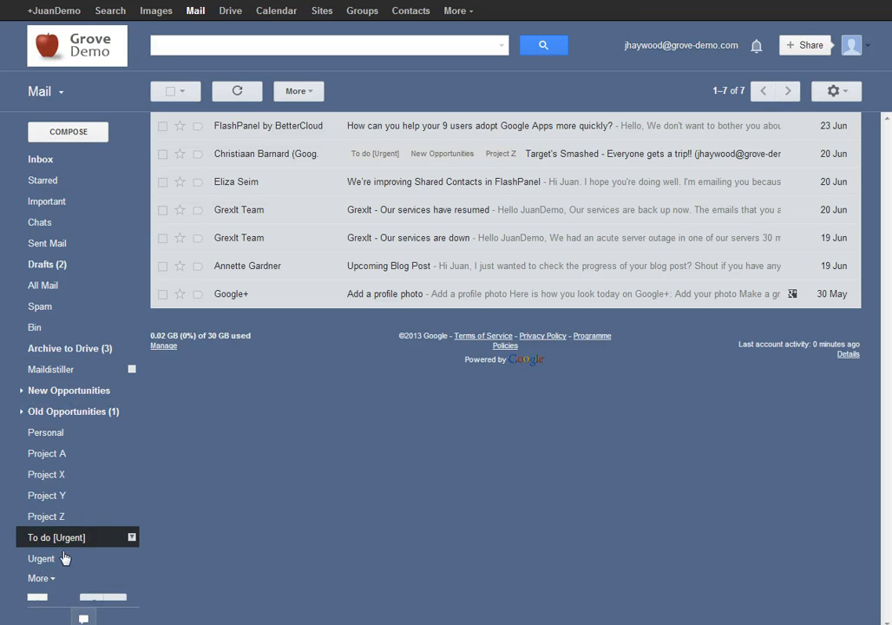
{"action": "mouse_move", "coordinate": [58, 538]}
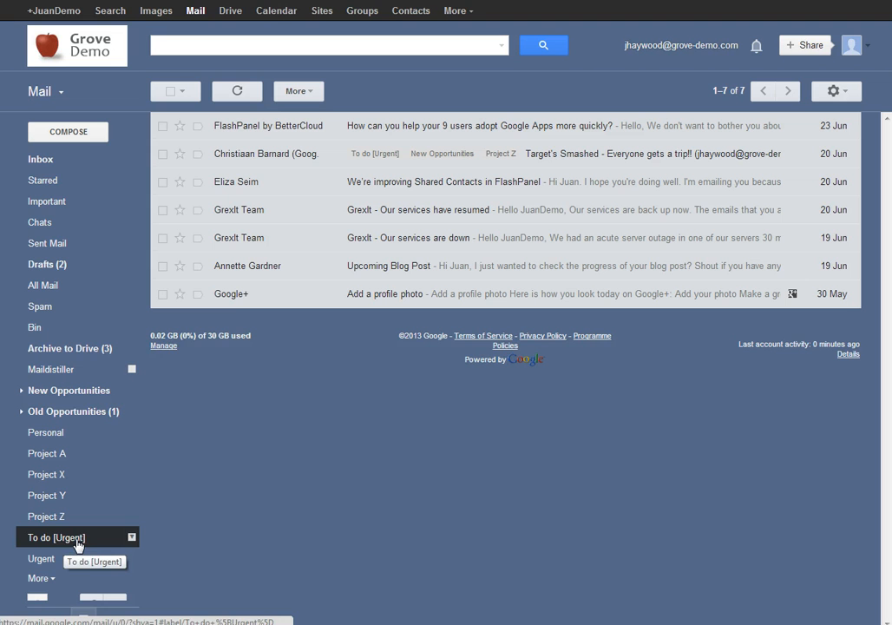
Step: Give the 'To do [Urgent]' label an orange colour
{"action": "left_click", "coordinate": [131, 538]}
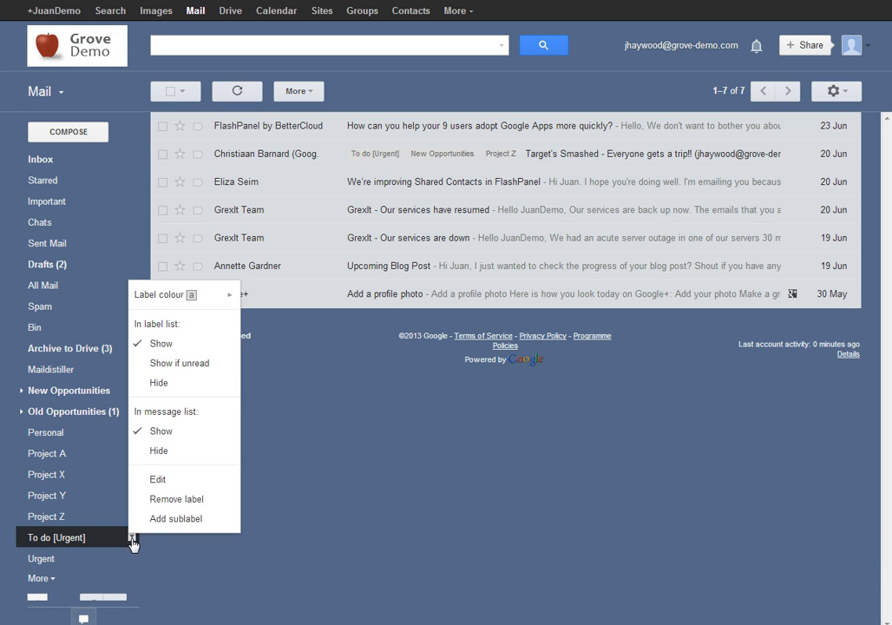
{"action": "left_click", "coordinate": [184, 295]}
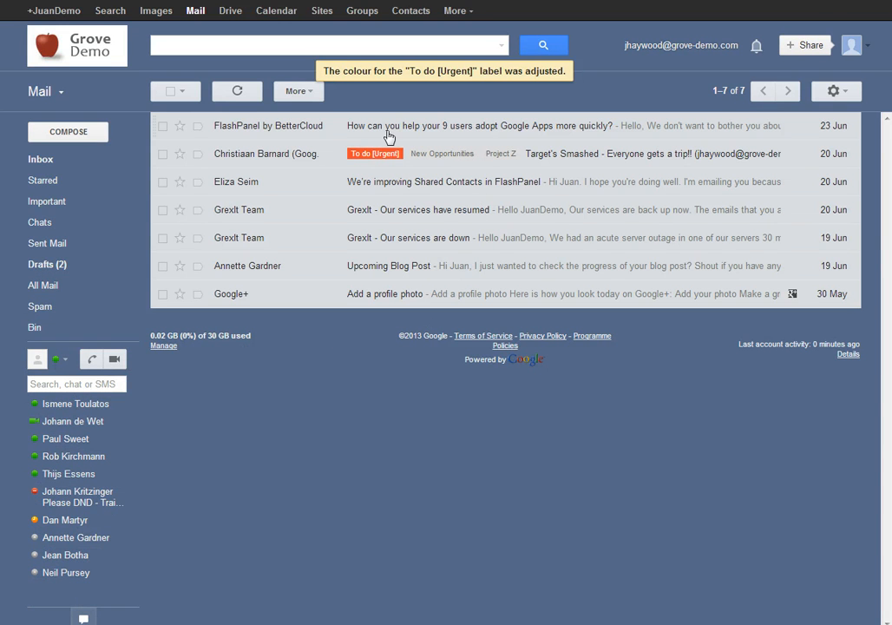
{"action": "mouse_move", "coordinate": [374, 298]}
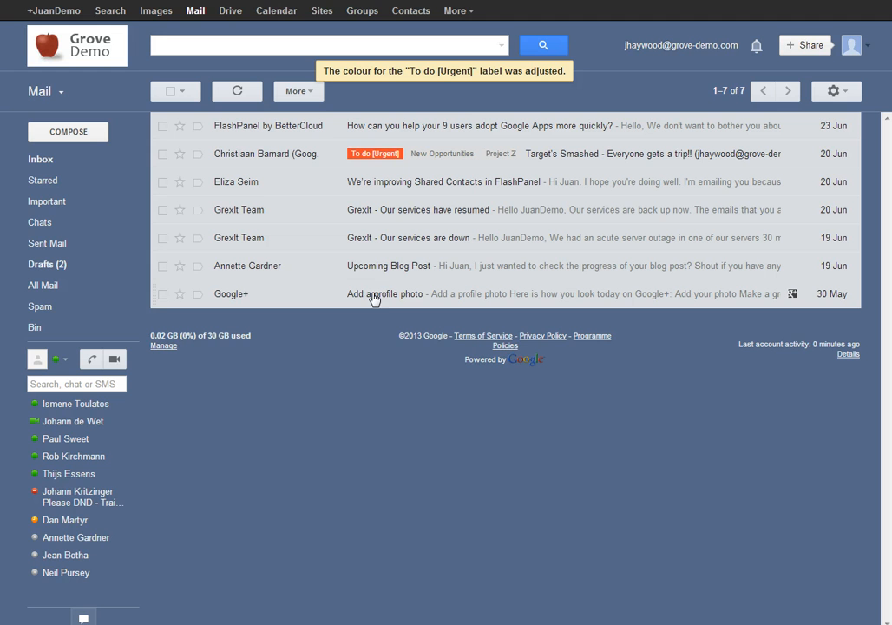
{"action": "mouse_move", "coordinate": [348, 296]}
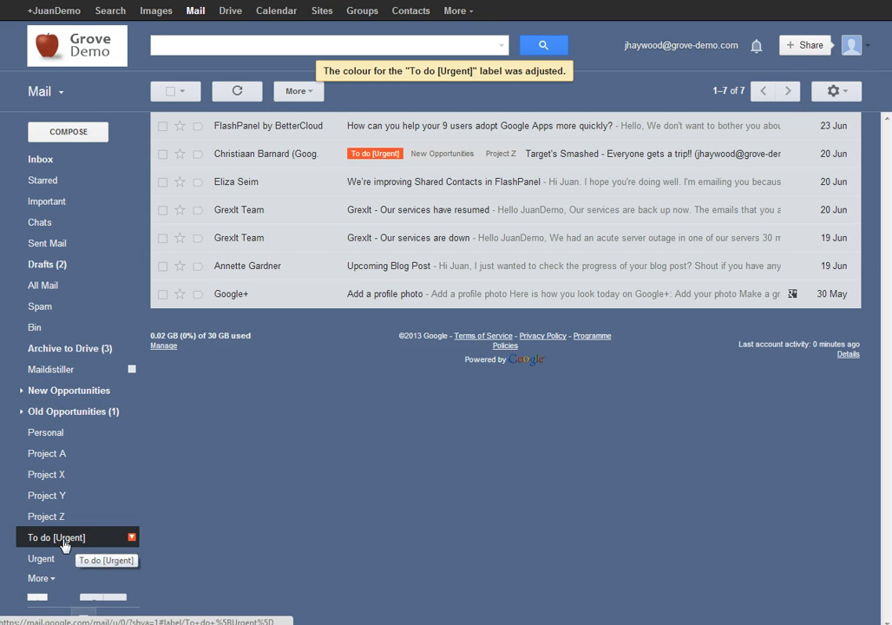
{"action": "mouse_move", "coordinate": [71, 545]}
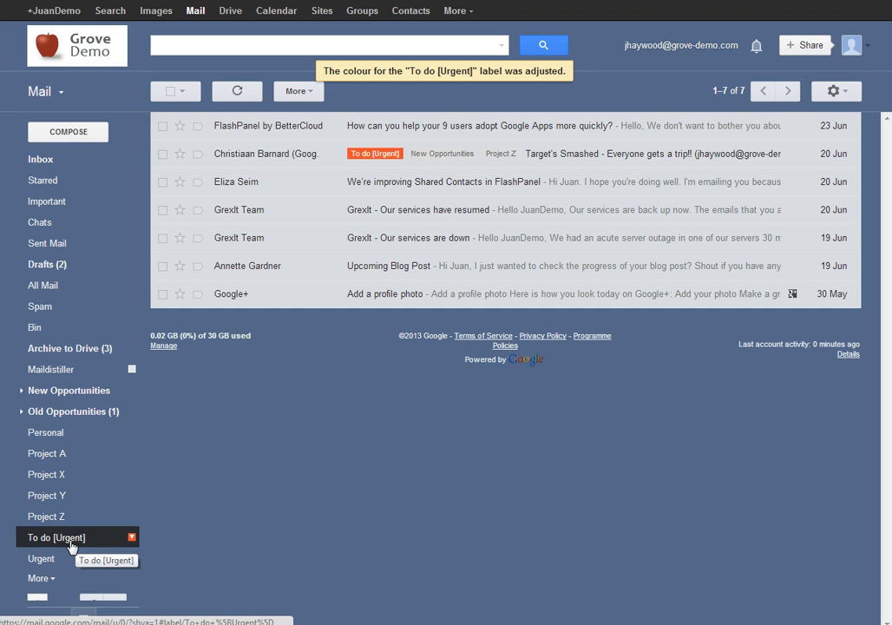
{"action": "mouse_move", "coordinate": [146, 536]}
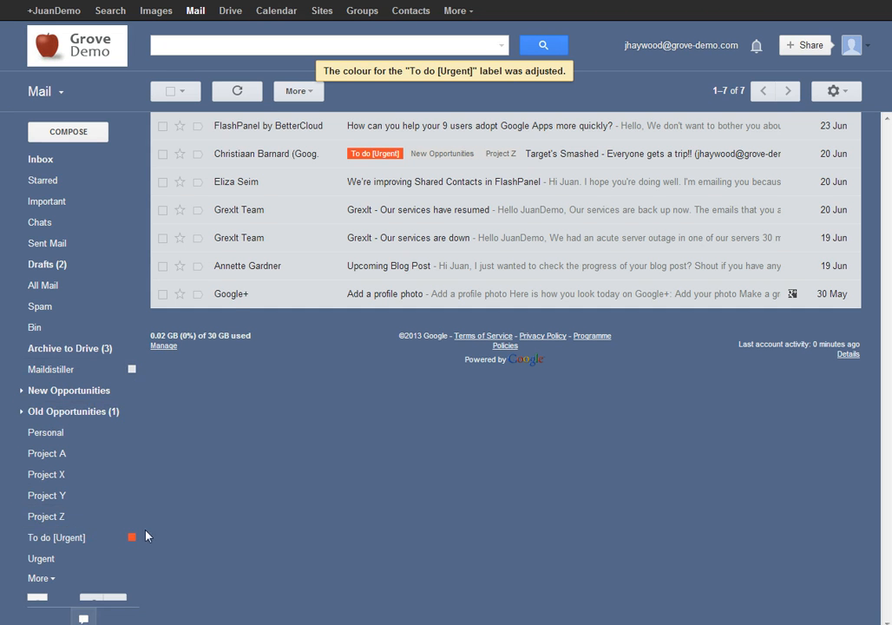
Step: Rename the label to '00. To do [Urgent]' so it sorts first
{"action": "left_click", "coordinate": [133, 537]}
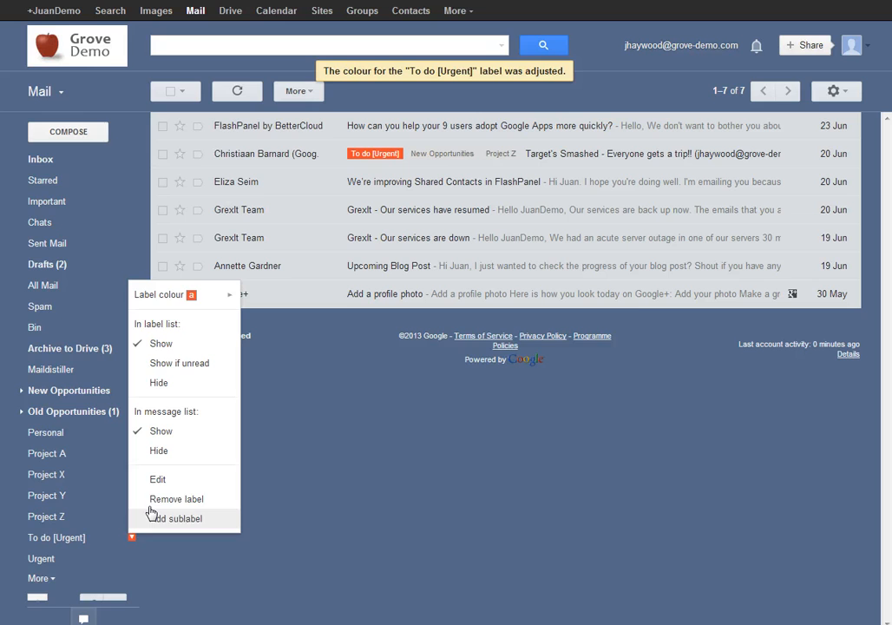
{"action": "left_click", "coordinate": [157, 479]}
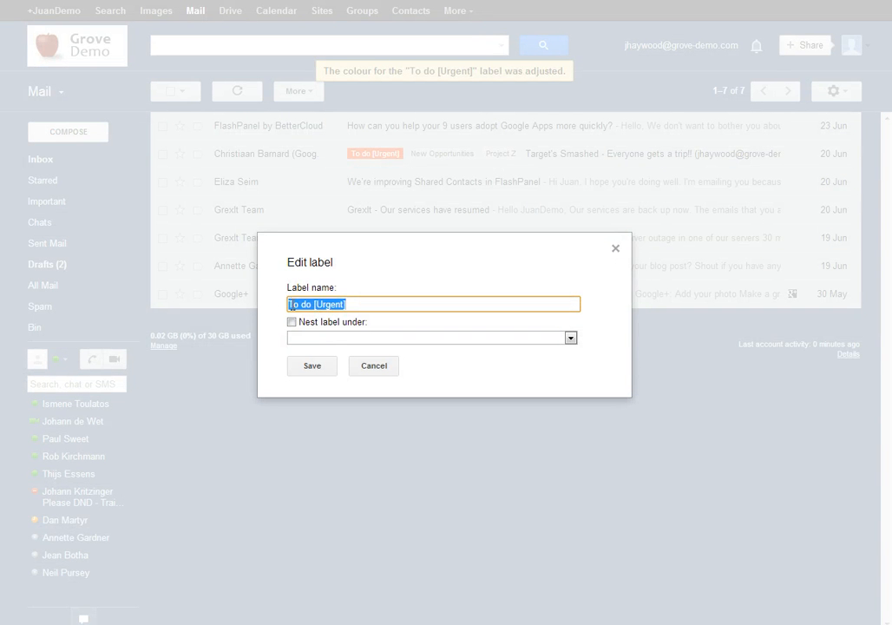
{"action": "left_click", "coordinate": [295, 304]}
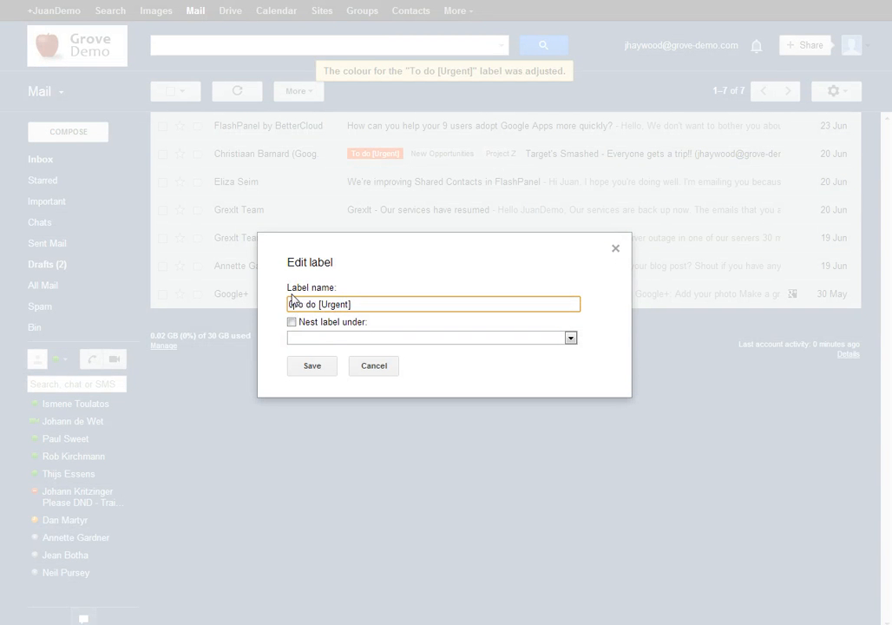
{"action": "type", "text": "00."}
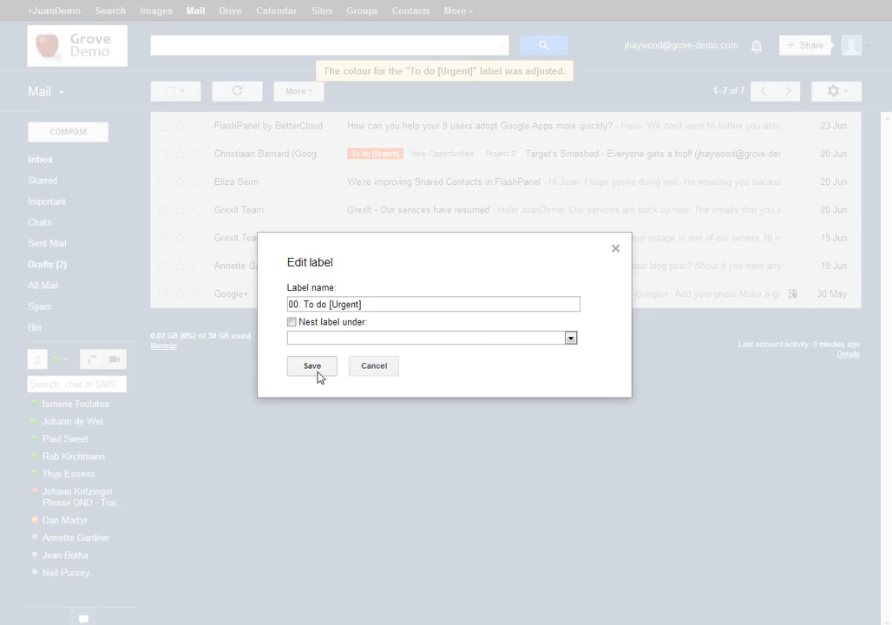
{"action": "left_click", "coordinate": [312, 365]}
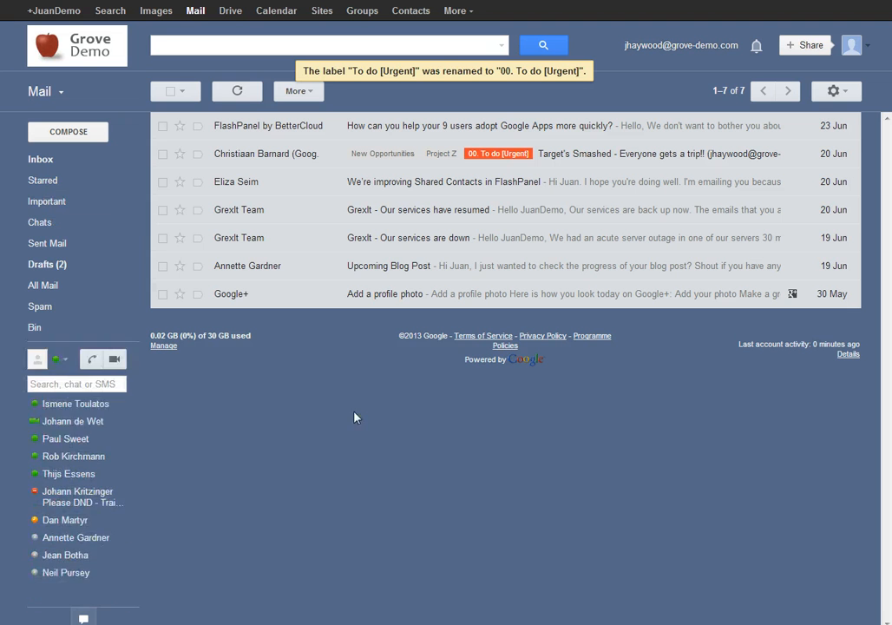
Step: Search for every email carrying the '00. To do [Urgent]' label
{"action": "left_click", "coordinate": [66, 348]}
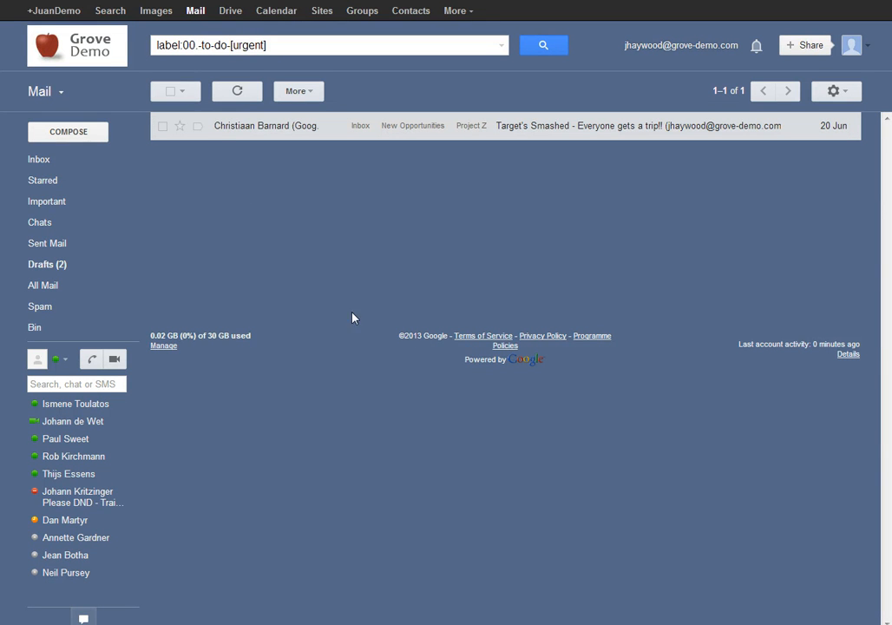
{"action": "mouse_move", "coordinate": [507, 288]}
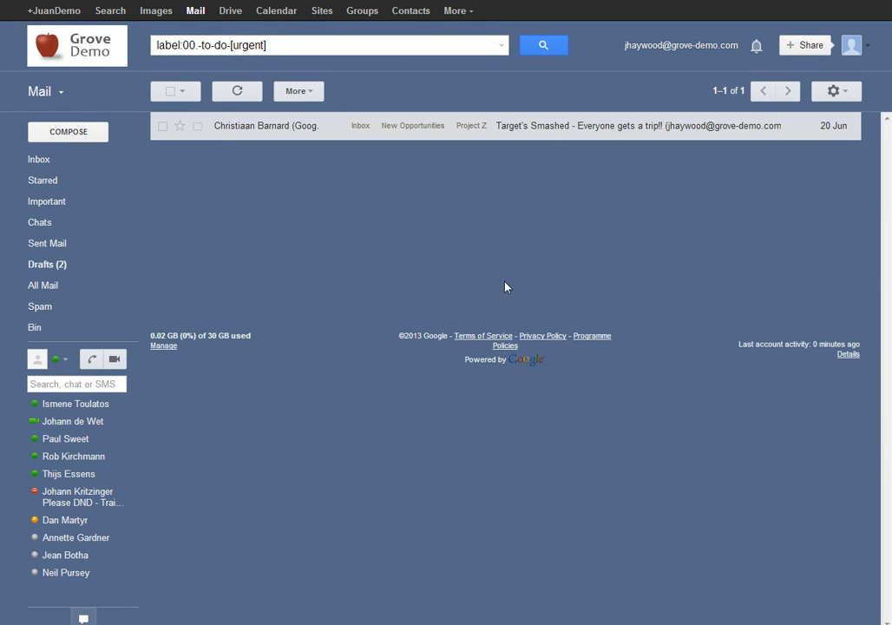